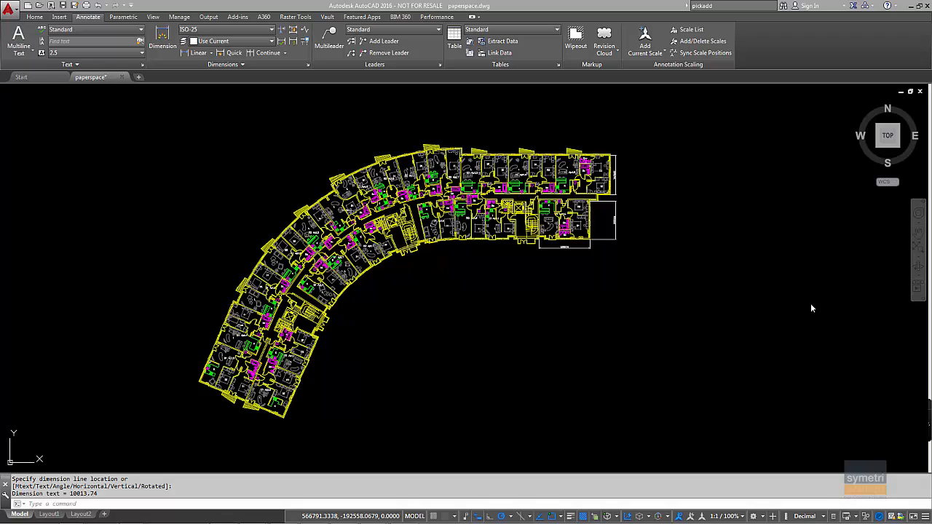
pyautogui.moveTo(610, 198)
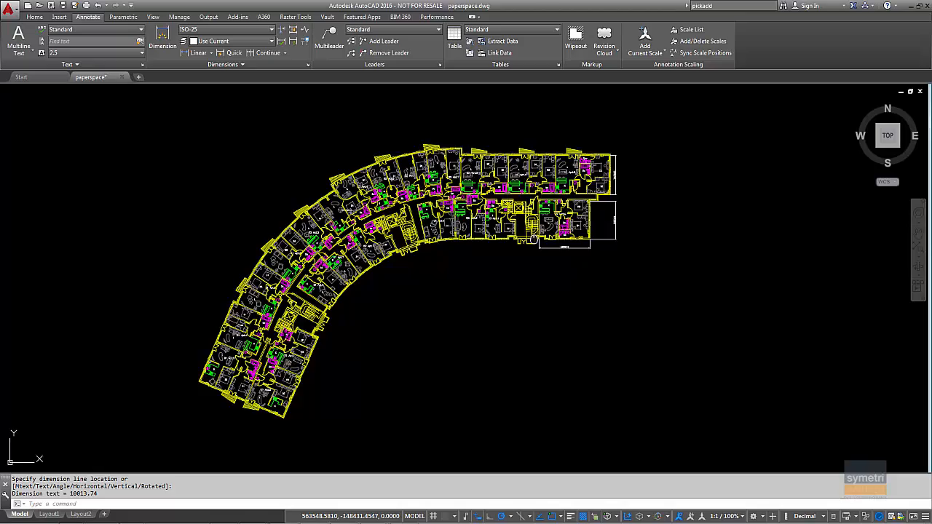
# Step: Zoom in on the floor plan to inspect the stray dimension before cancelling DIMLINEAR
pyautogui.scroll(3)
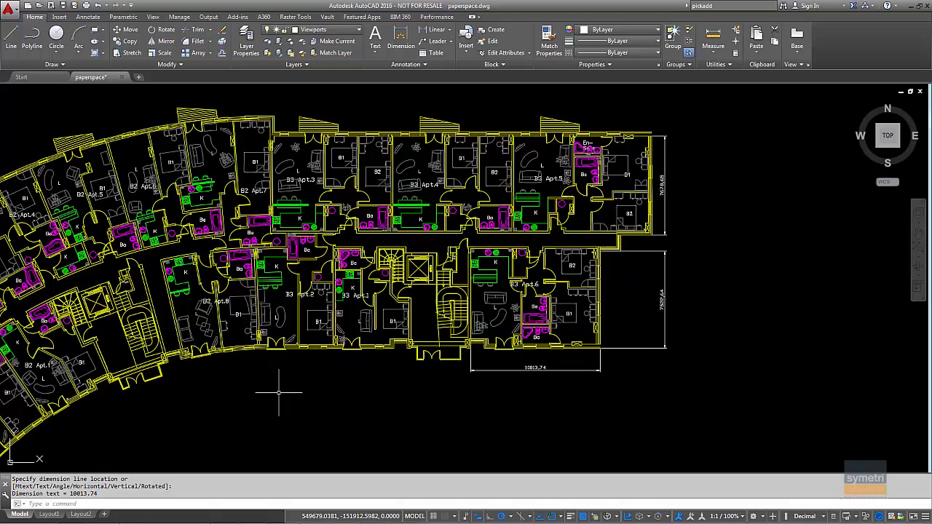
pyautogui.moveTo(775, 219)
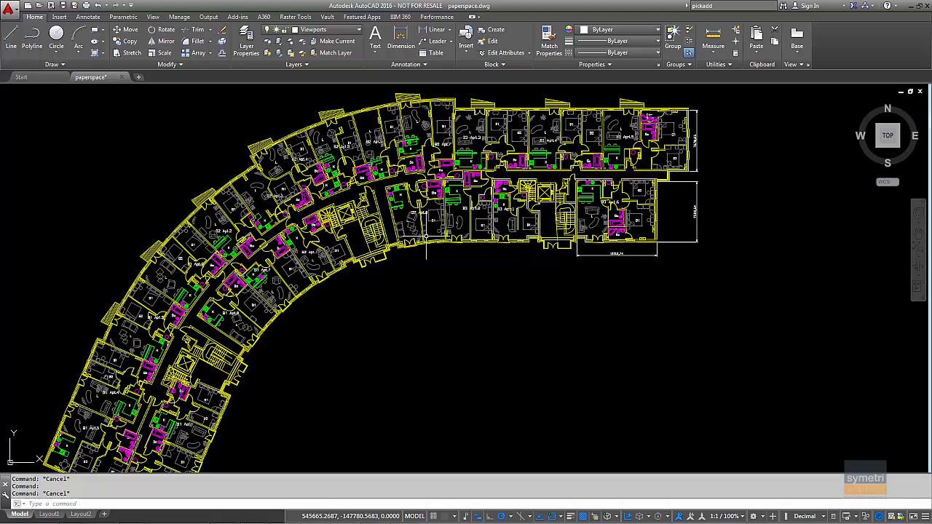
# Step: Zoom back out to the full plan before expanding the Layers panel
pyautogui.scroll(-3)
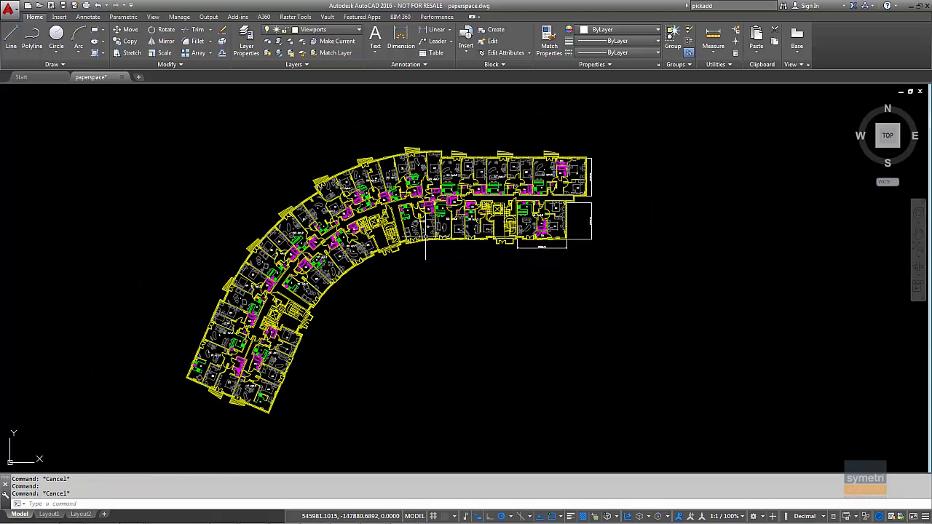
pyautogui.moveTo(431, 247)
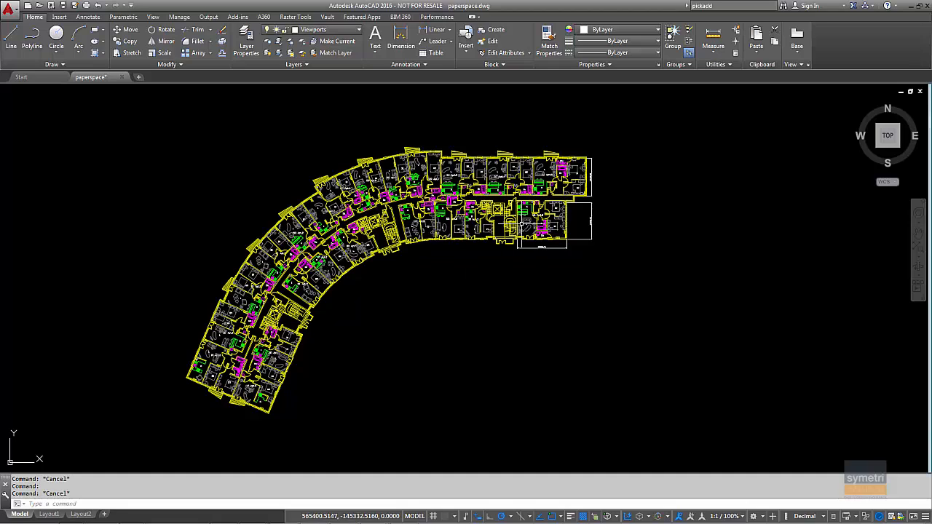
pyautogui.moveTo(377, 311)
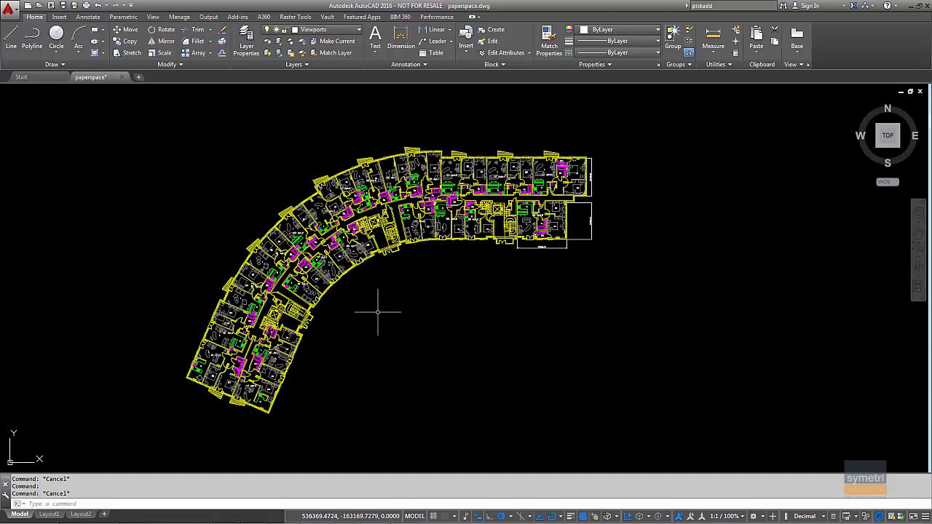
pyautogui.moveTo(445, 280)
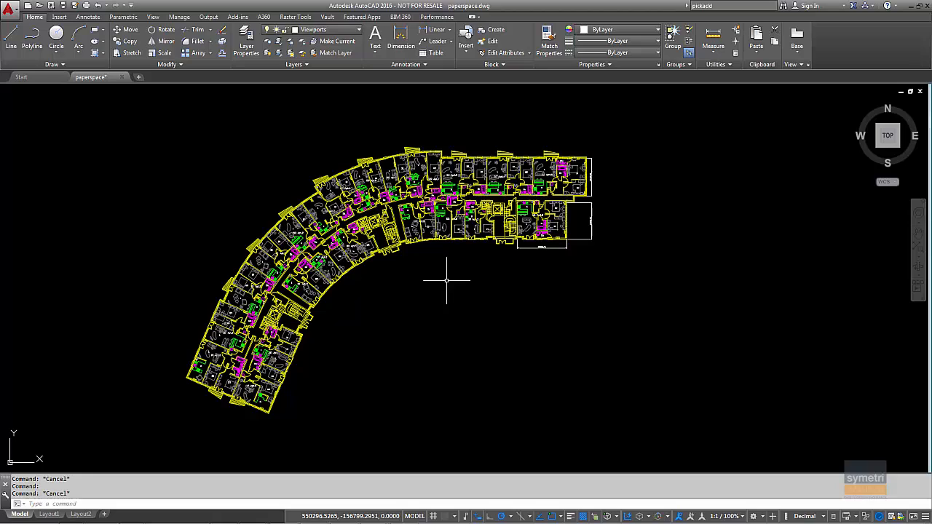
pyautogui.moveTo(414, 321)
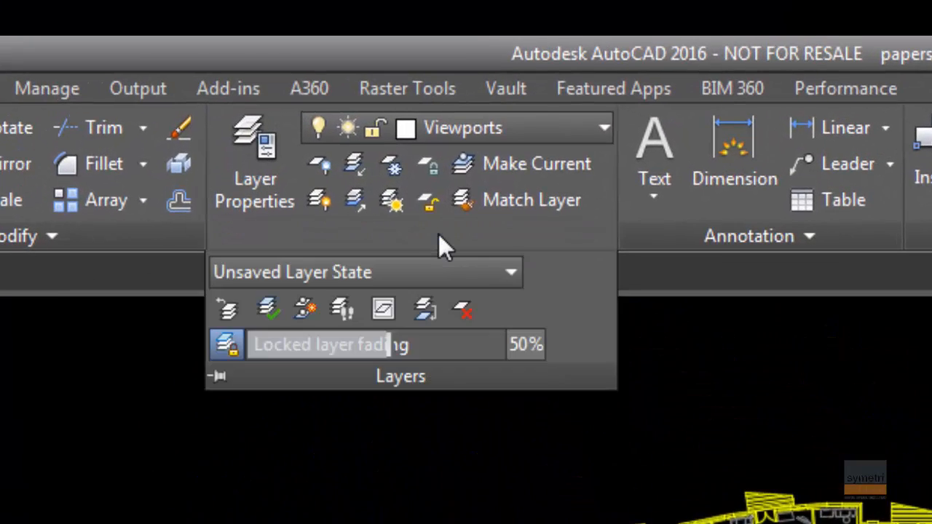
pyautogui.moveTo(466, 255)
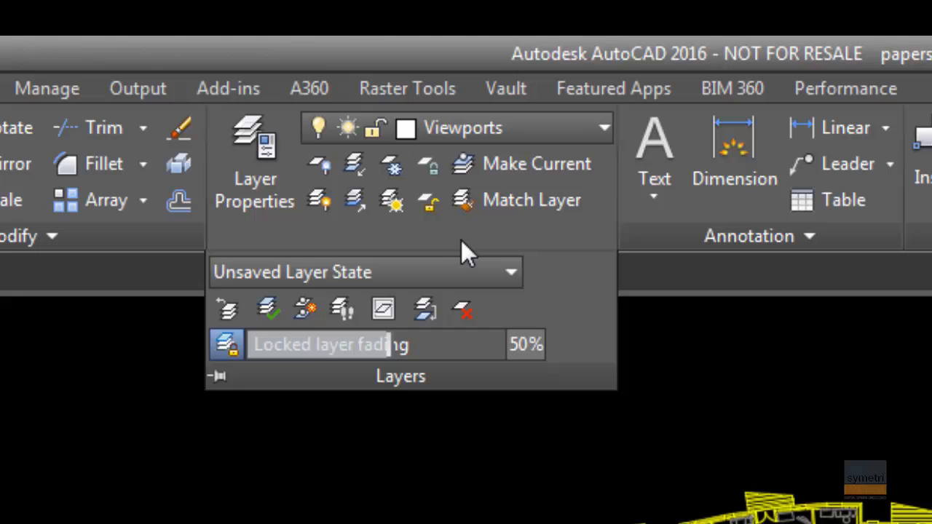
pyautogui.moveTo(422, 259)
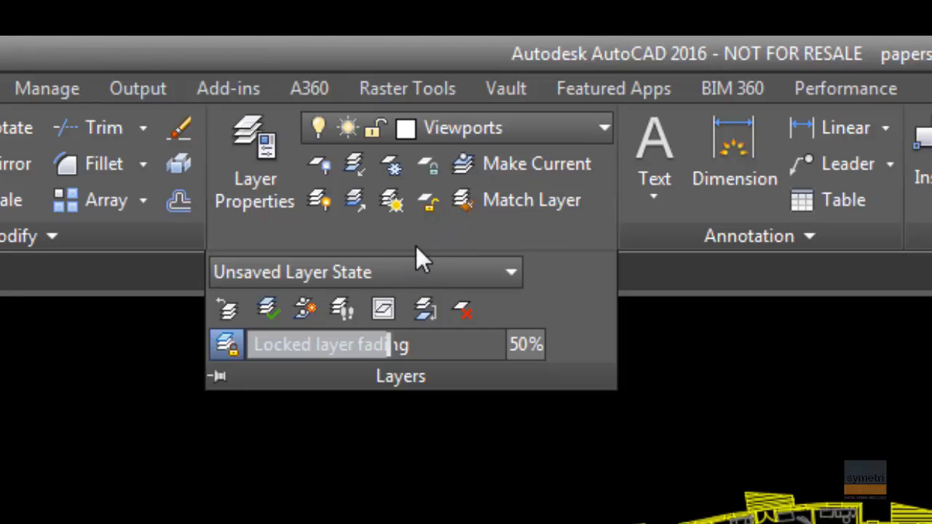
pyautogui.moveTo(341, 309)
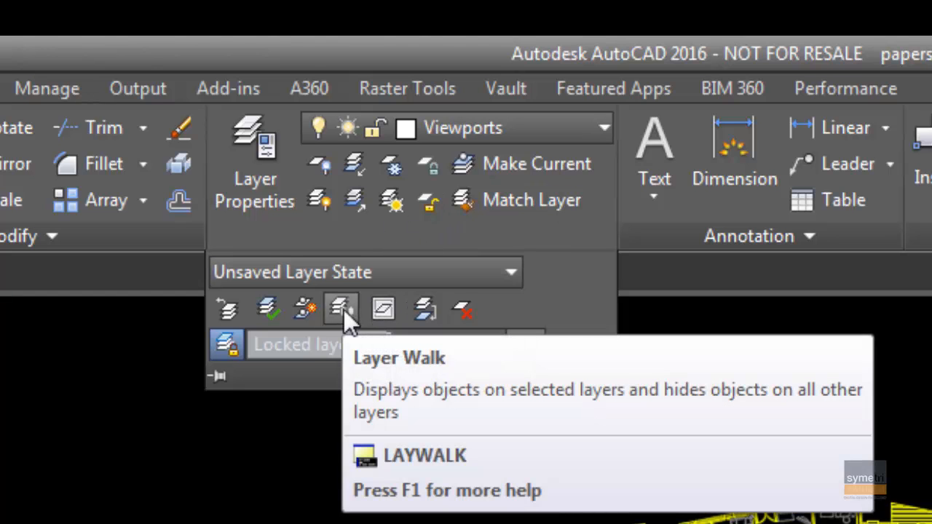
pyautogui.moveTo(340, 309)
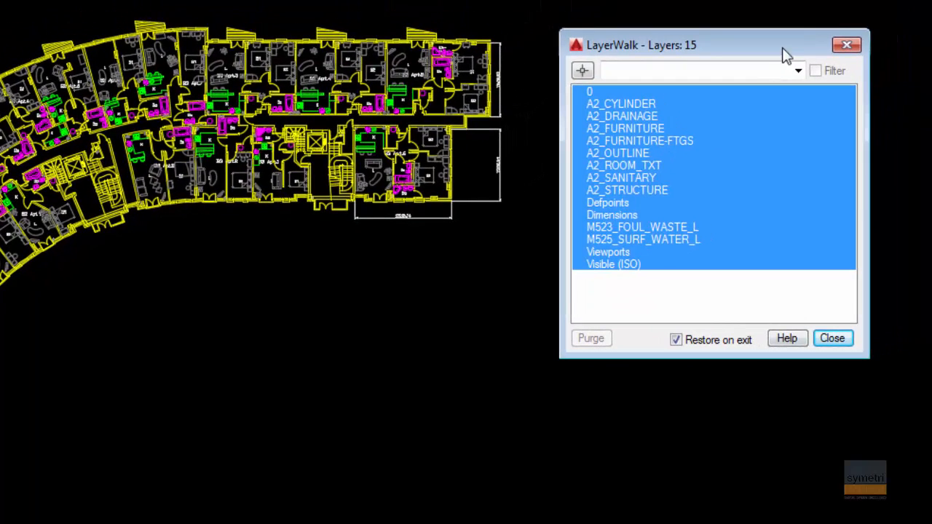
# Step: Walk through A2_DRAINAGE, FURNITURE-FTGS and OUTLINE, then show OUTLINE with FURNITURE and STRUCTURE together
pyautogui.click(622, 117)
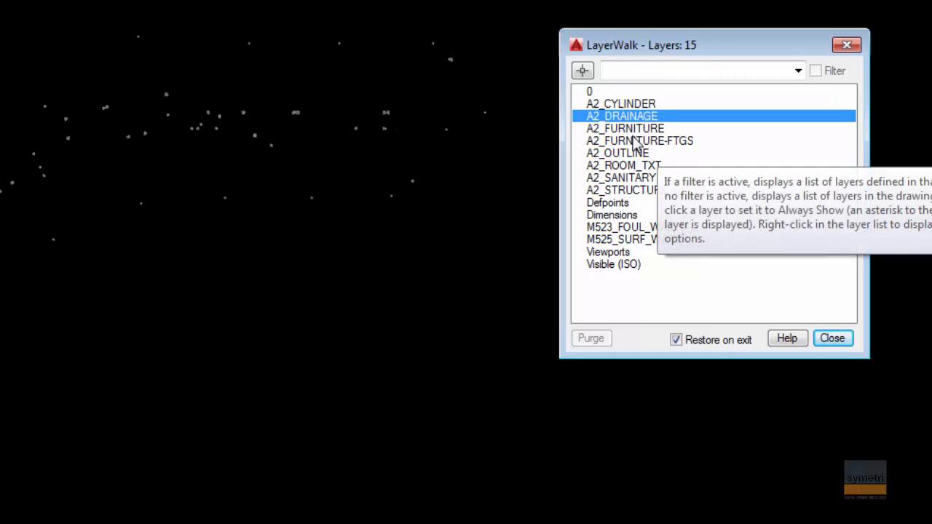
pyautogui.click(638, 139)
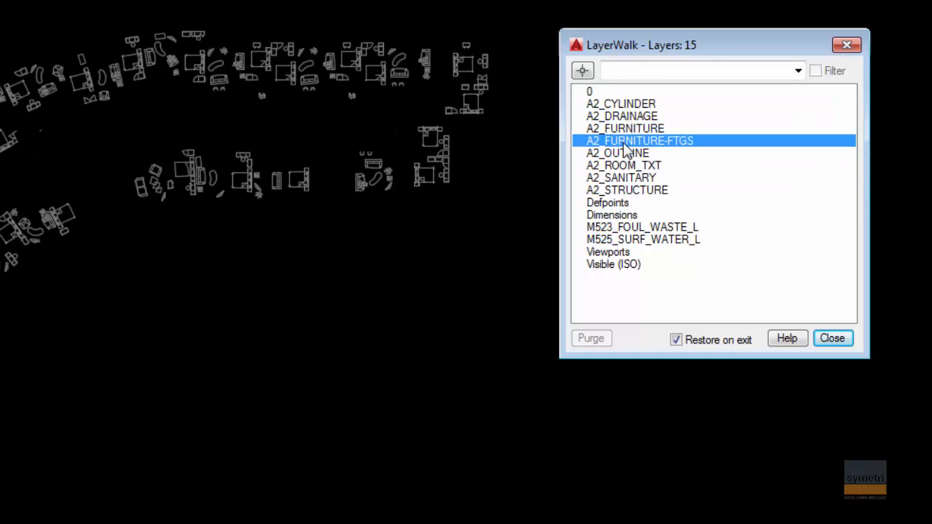
pyautogui.click(617, 153)
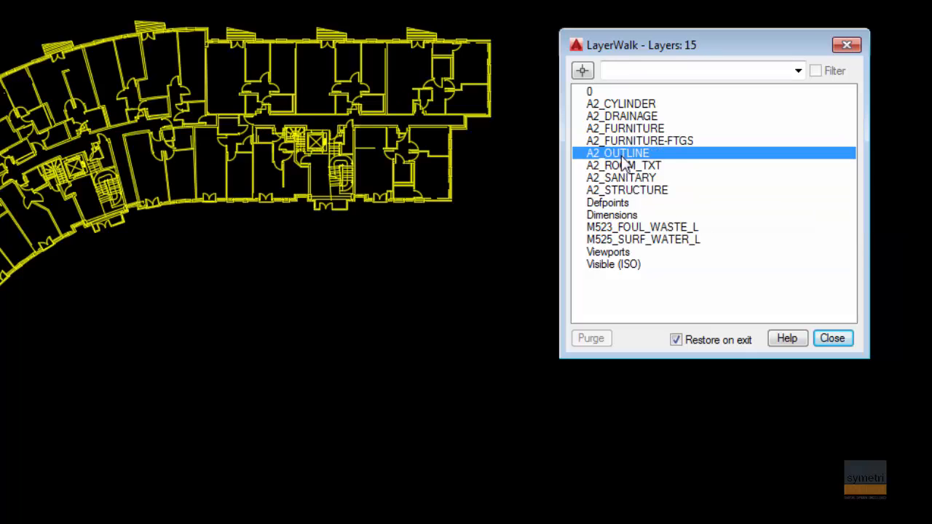
pyautogui.moveTo(632, 145)
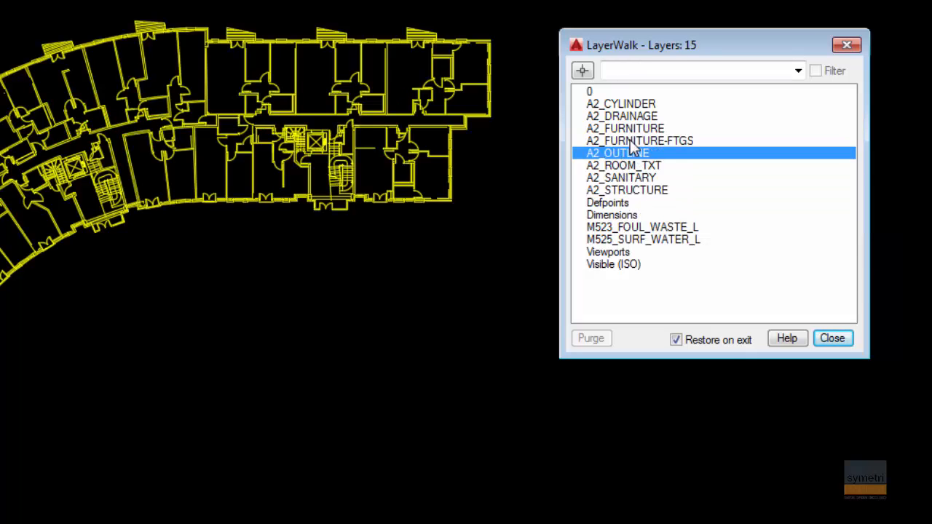
pyautogui.click(624, 129)
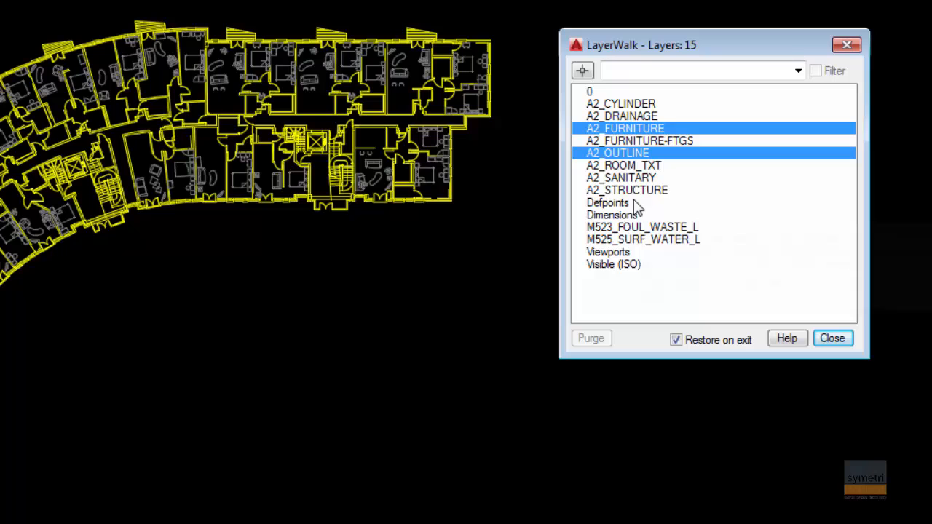
pyautogui.click(626, 189)
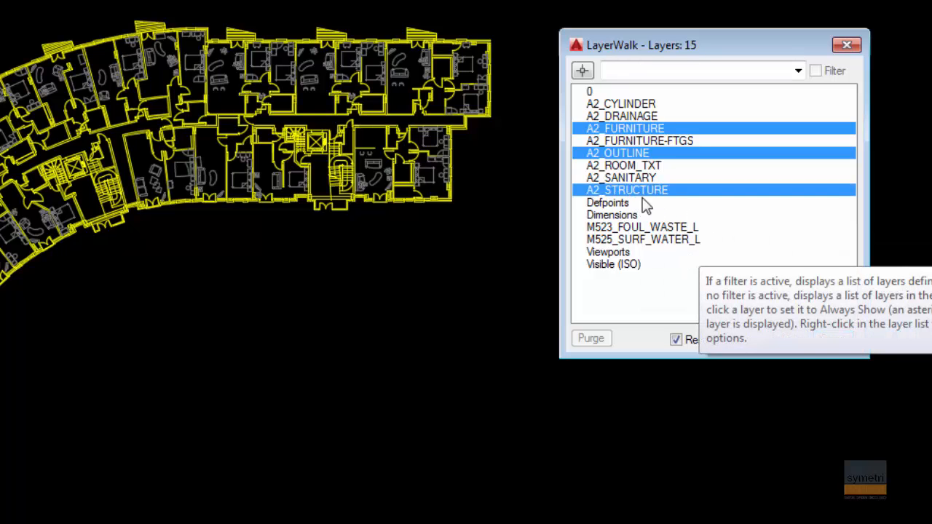
pyautogui.click(623, 166)
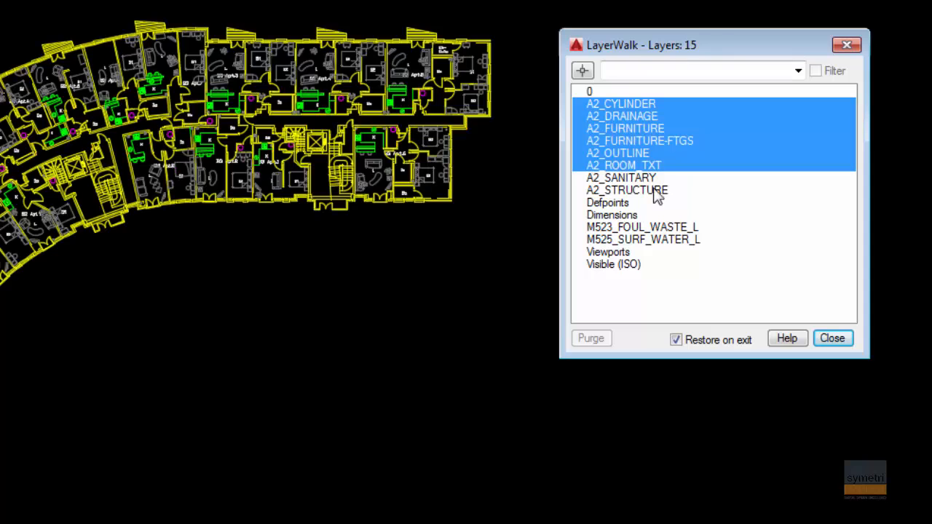
# Step: Isolate A2_CYLINDER and the next layer, then close LayerWalk restoring all layers
pyautogui.click(620, 104)
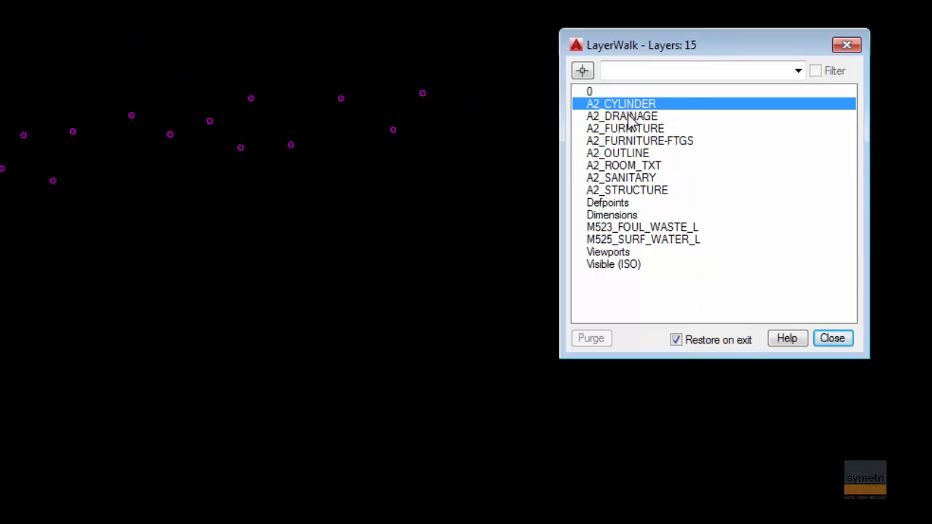
pyautogui.click(624, 129)
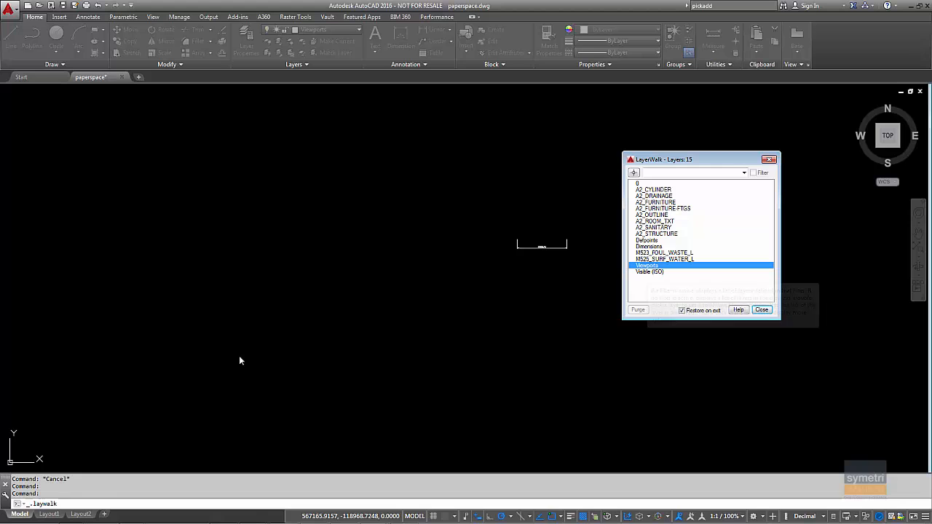
pyautogui.moveTo(517, 245)
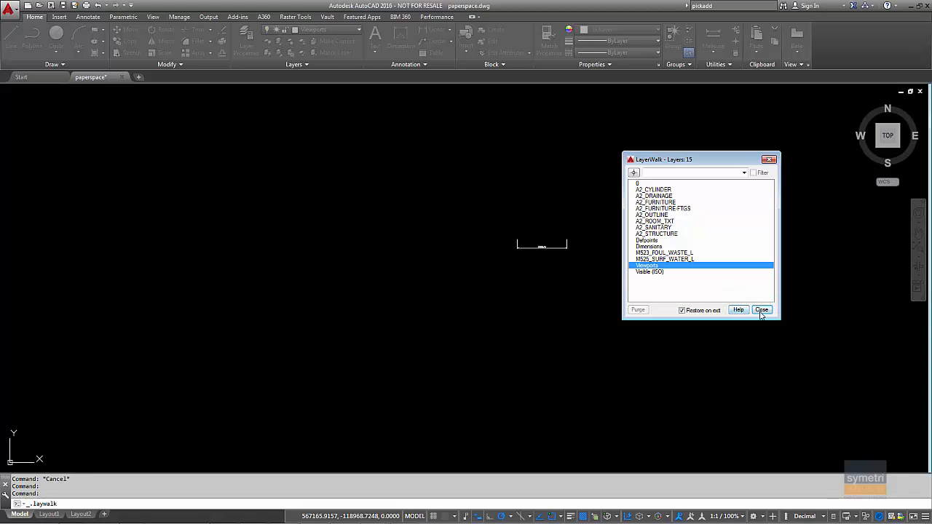
pyautogui.click(762, 309)
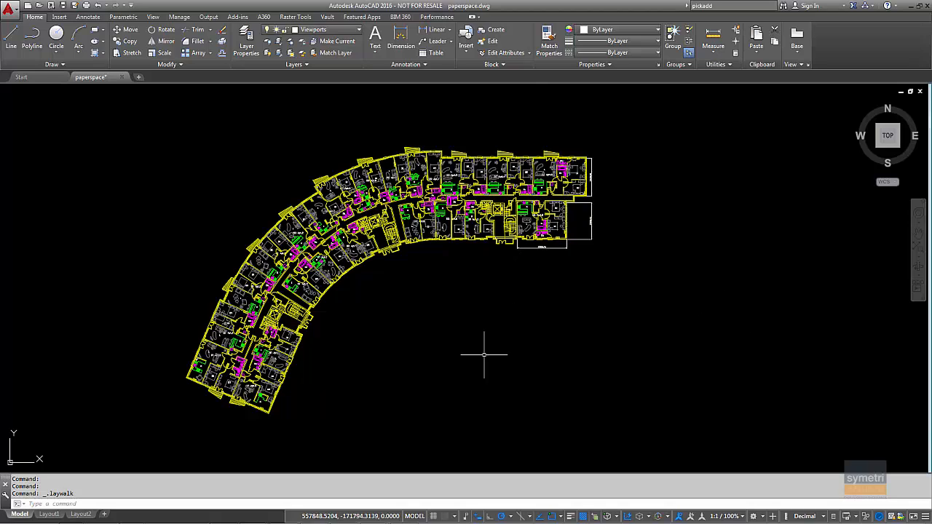
pyautogui.moveTo(536, 105)
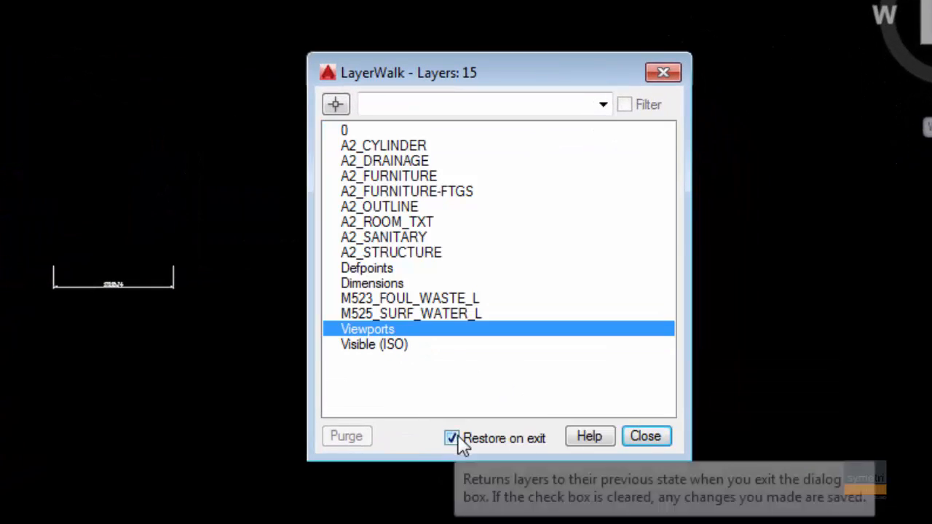
# Step: Close LayerWalk without Restore on exit so only the Viewports layer stays on
pyautogui.click(451, 437)
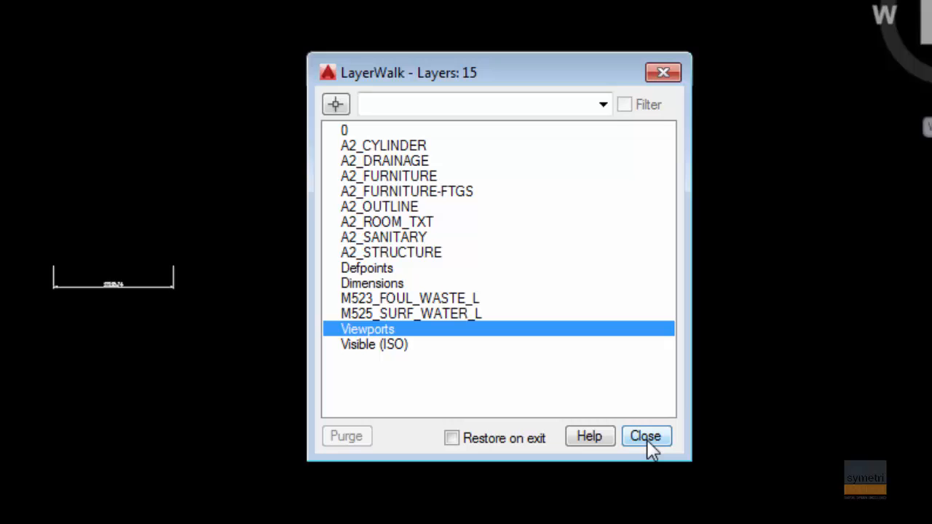
pyautogui.click(645, 435)
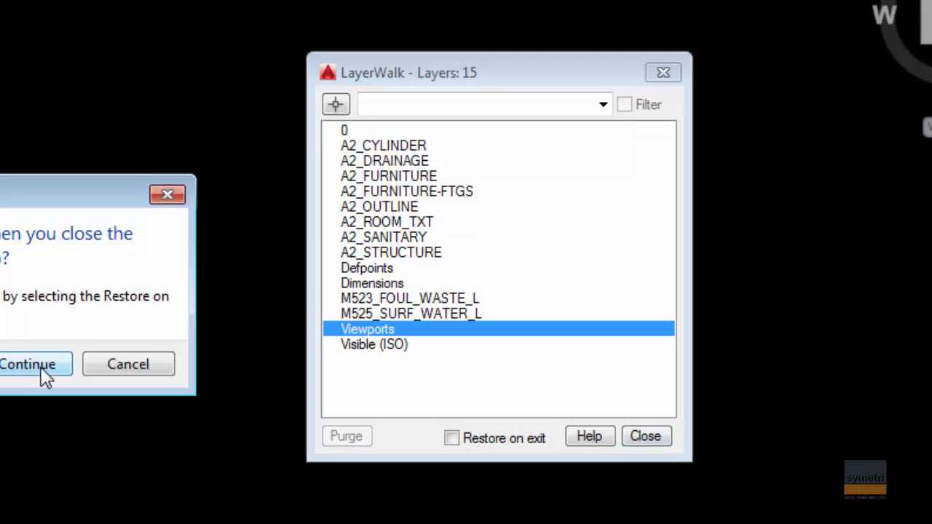
pyautogui.click(26, 364)
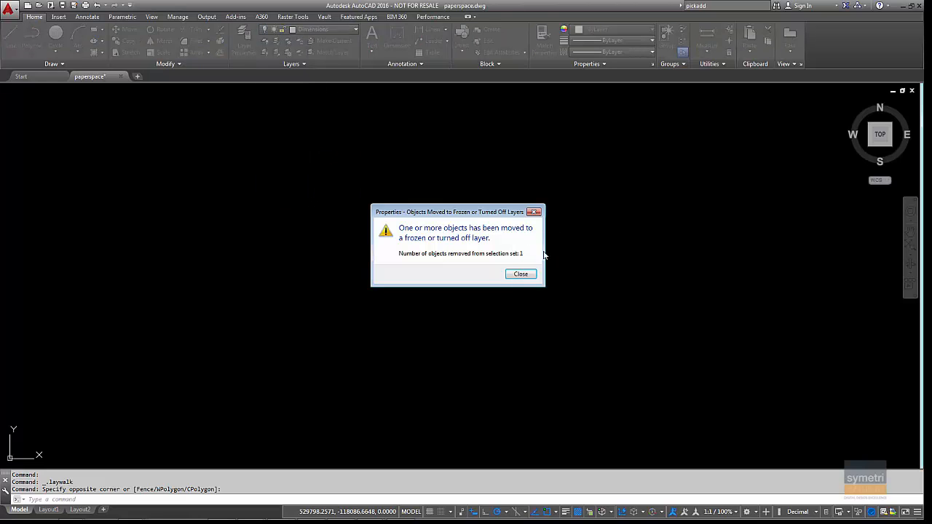
# Step: Dismiss the hidden-layer notice and close LayerWalk keeping all layers turned on
pyautogui.click(521, 274)
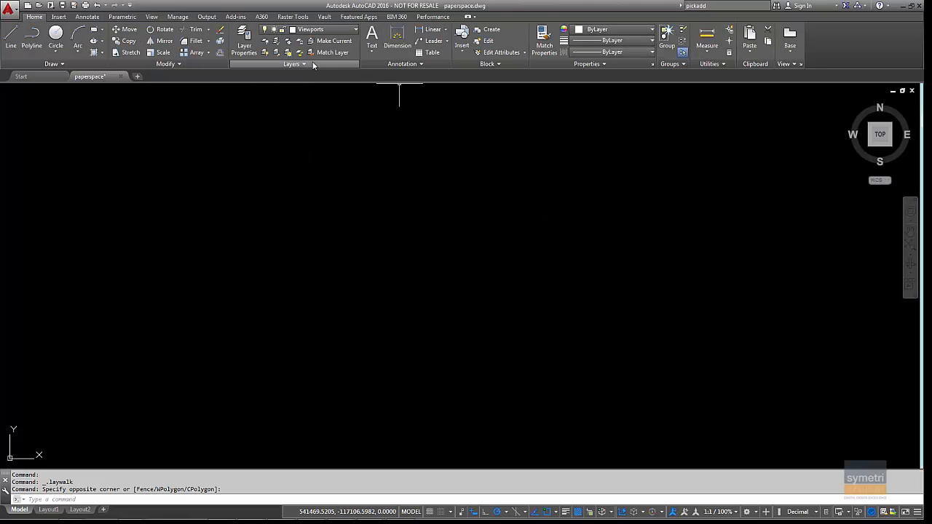
pyautogui.moveTo(294, 95)
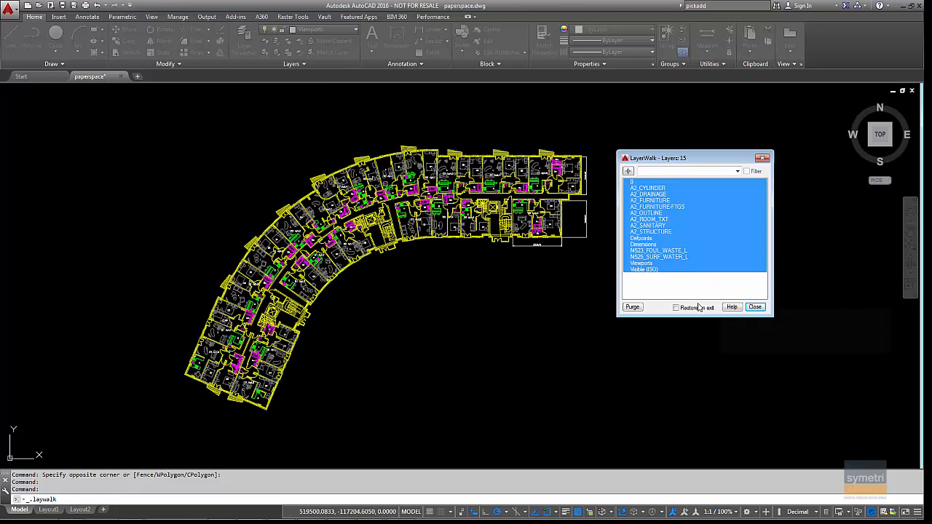
pyautogui.click(676, 307)
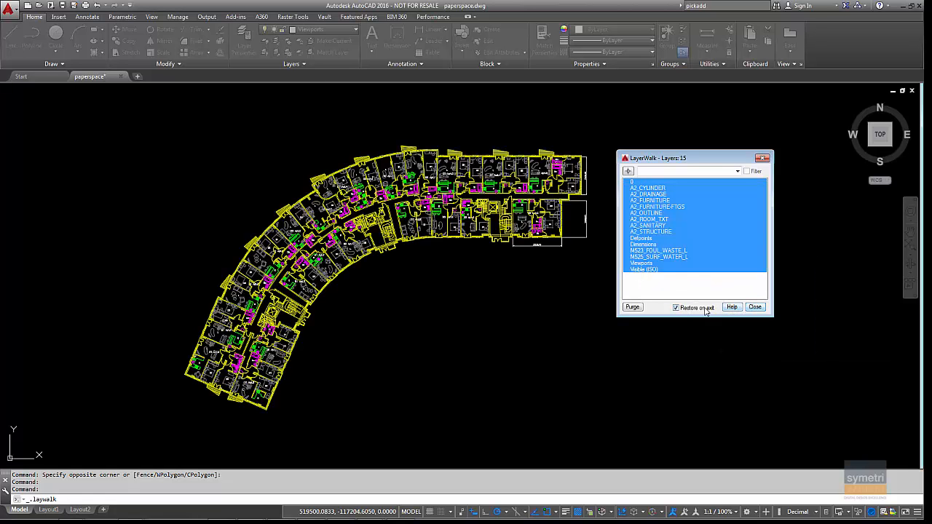
pyautogui.click(754, 306)
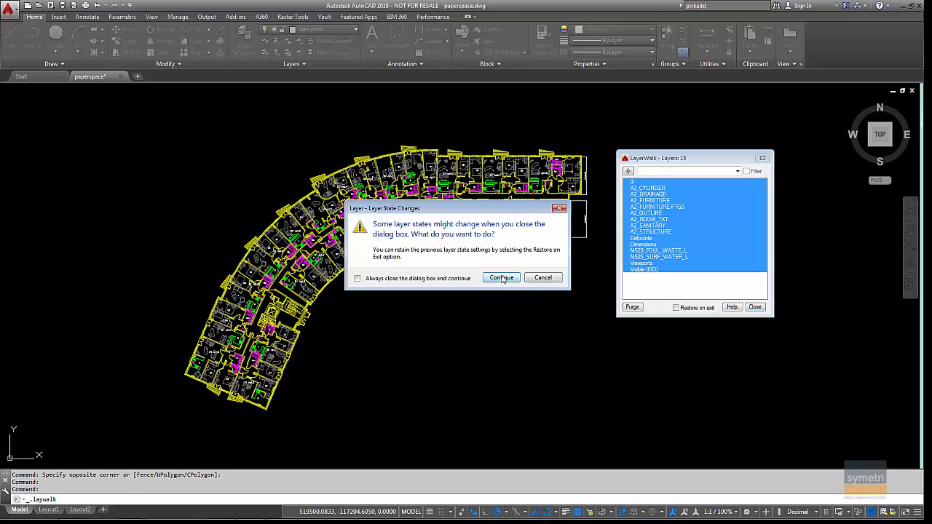
pyautogui.click(501, 277)
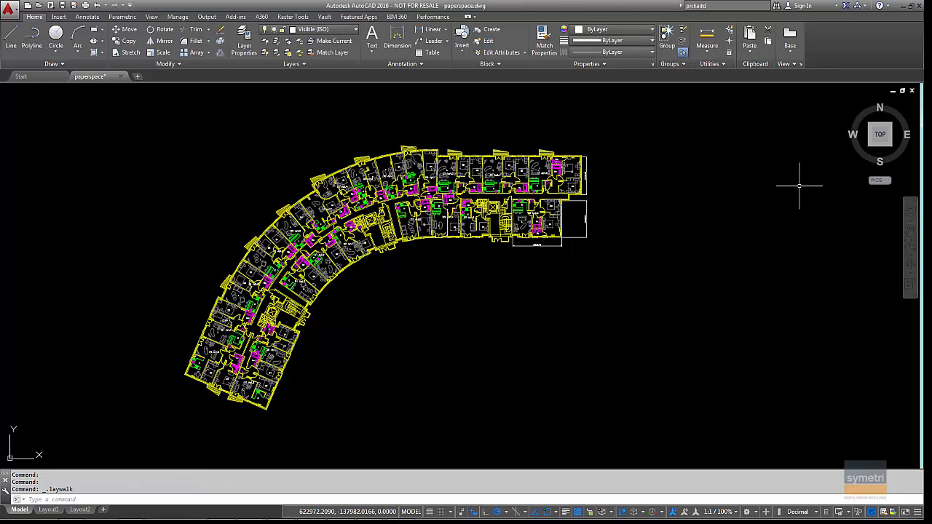
pyautogui.moveTo(417, 344)
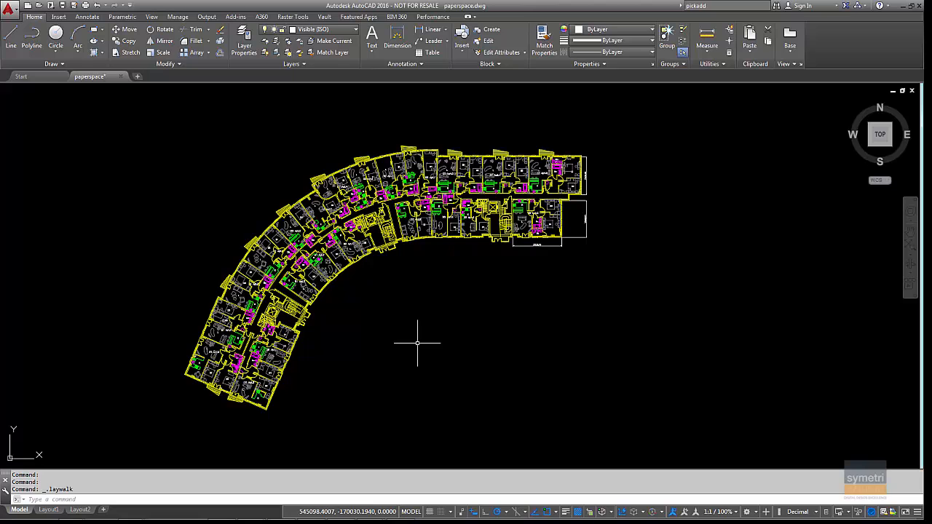
pyautogui.moveTo(453, 275)
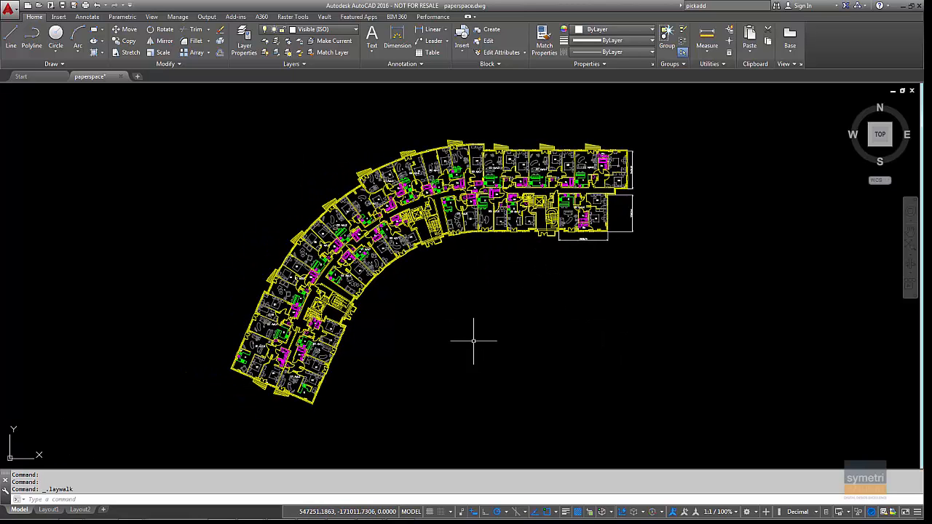
pyautogui.moveTo(481, 297)
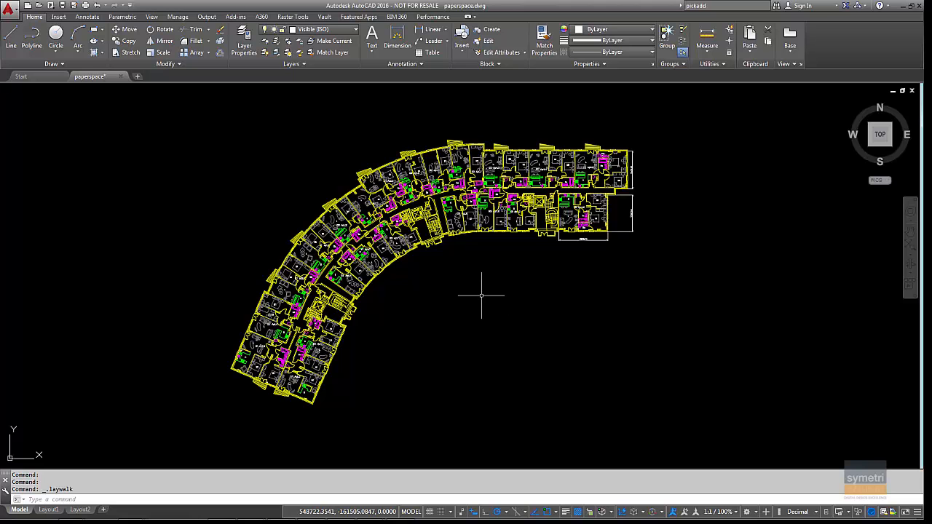
pyautogui.moveTo(550, 350)
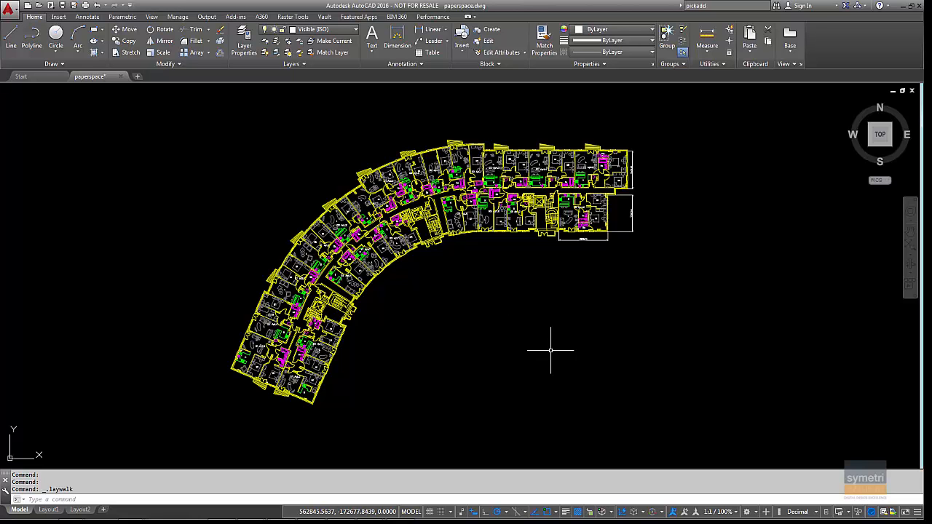